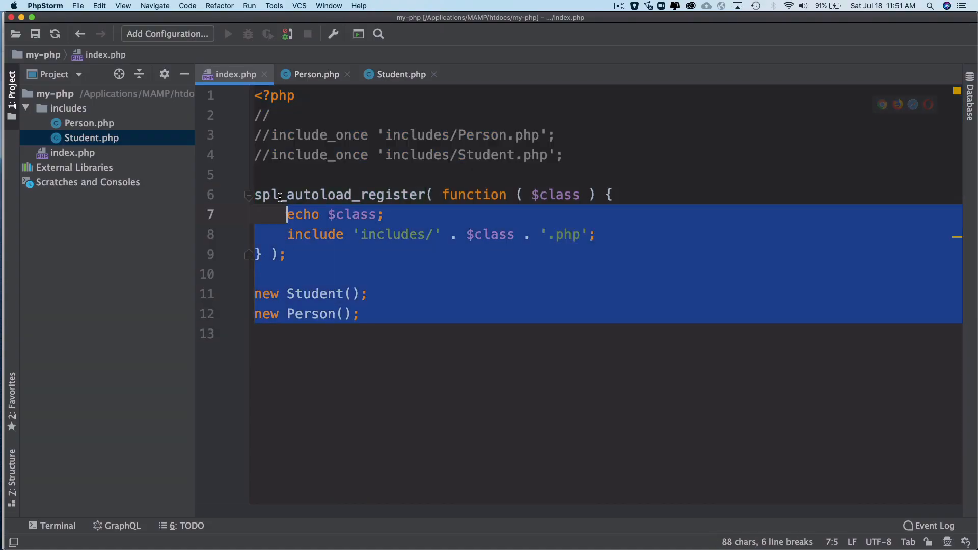
Delete the old autoloader and object-creation code, leaving only the <?php tag.
key(Delete)
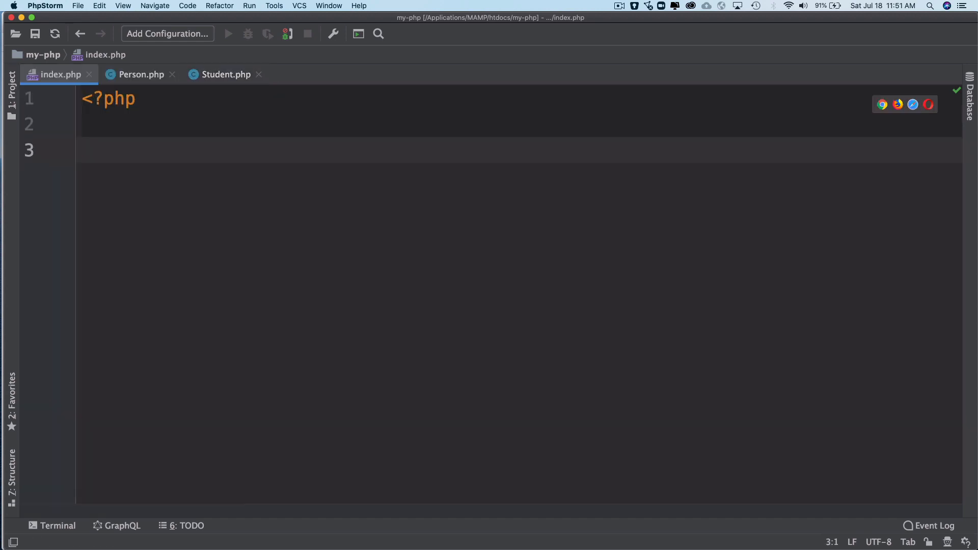
Declare the Say_World trait below the PHP tag.
text(cl)
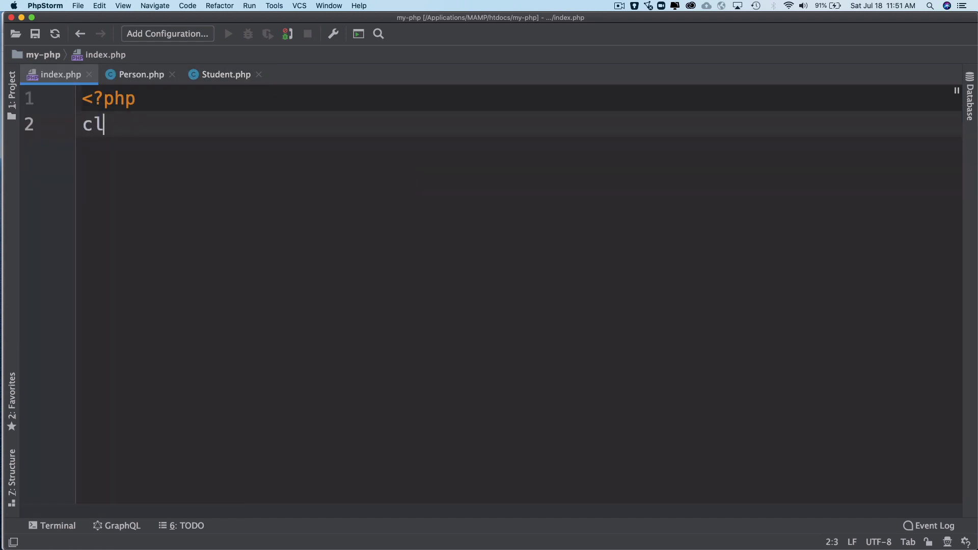
text(ass)
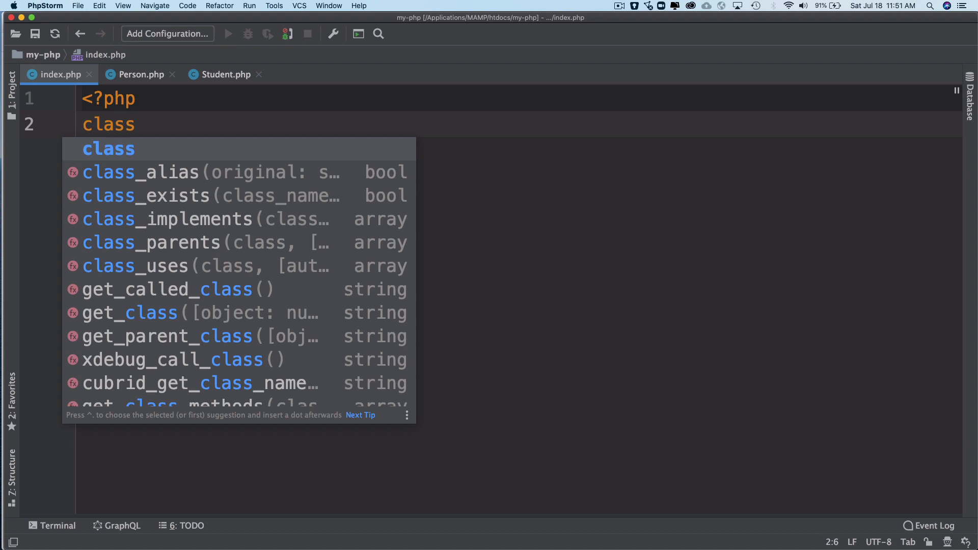
text(trait Say)
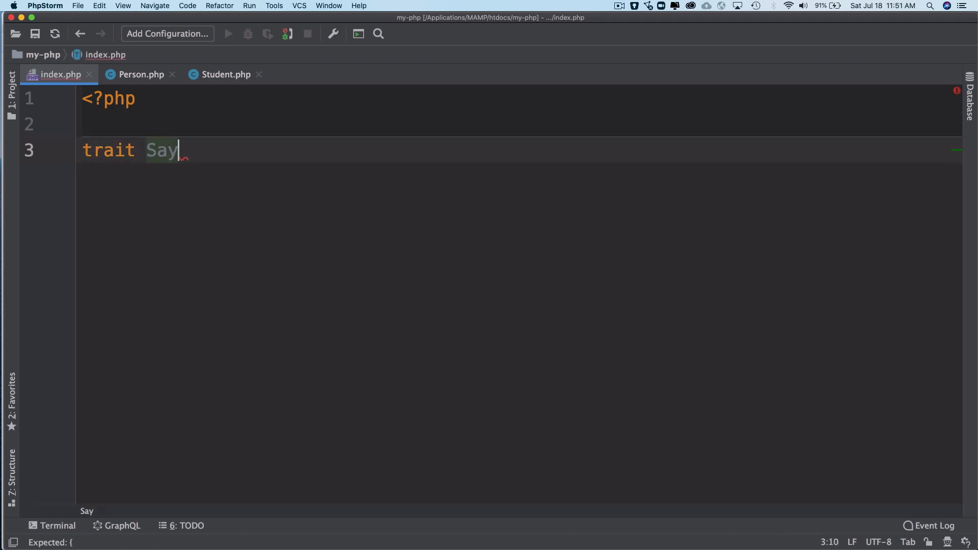
text(_World)
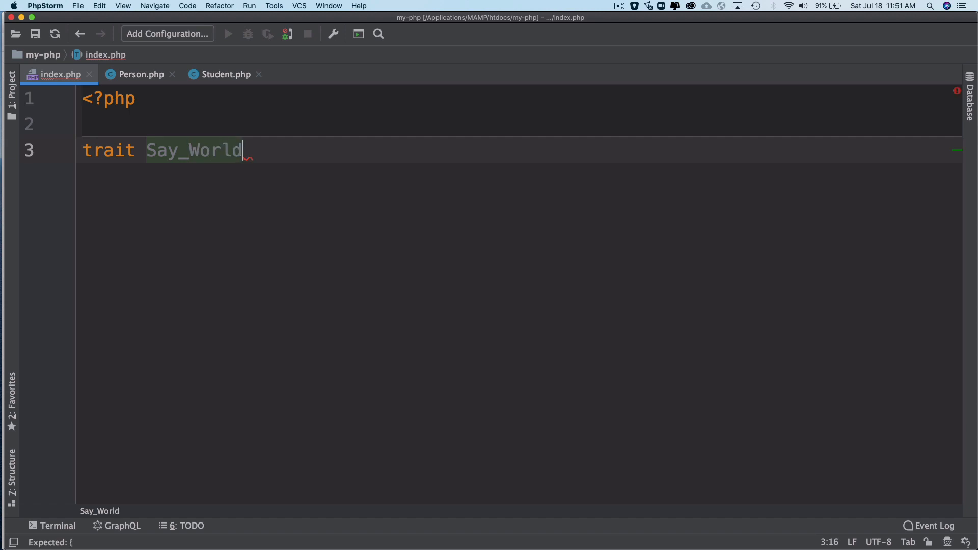
text({)
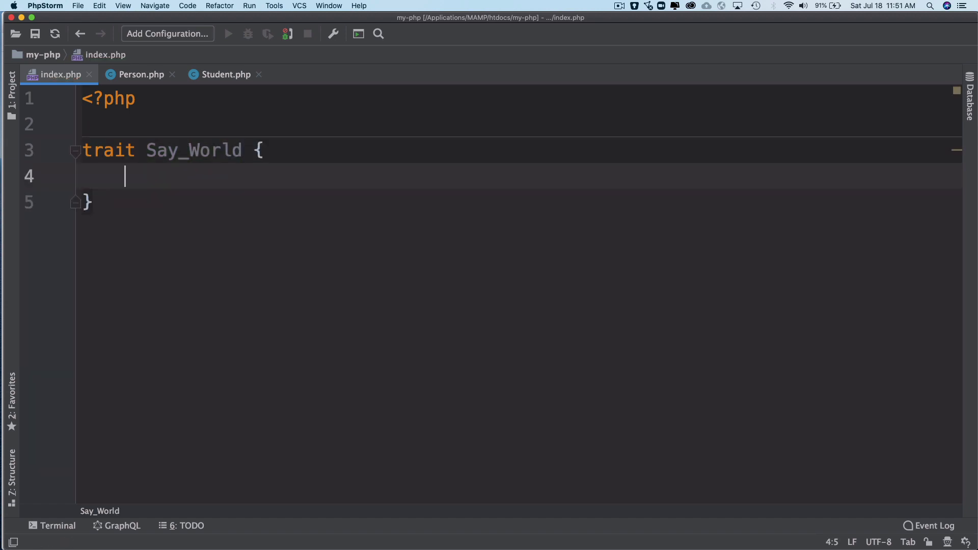
Add a public say_hello method to the trait that echoes 'Hello Trait'.
text(public f)
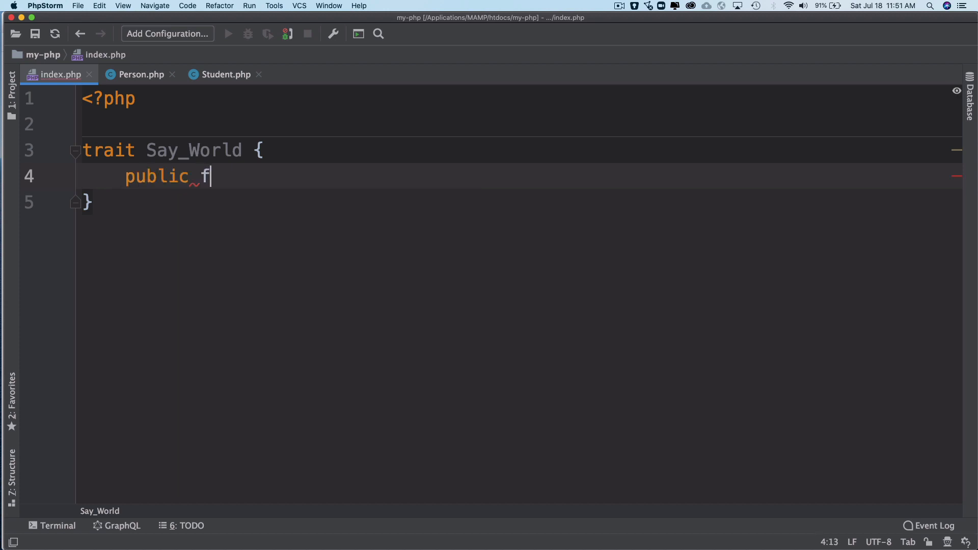
text(unction)
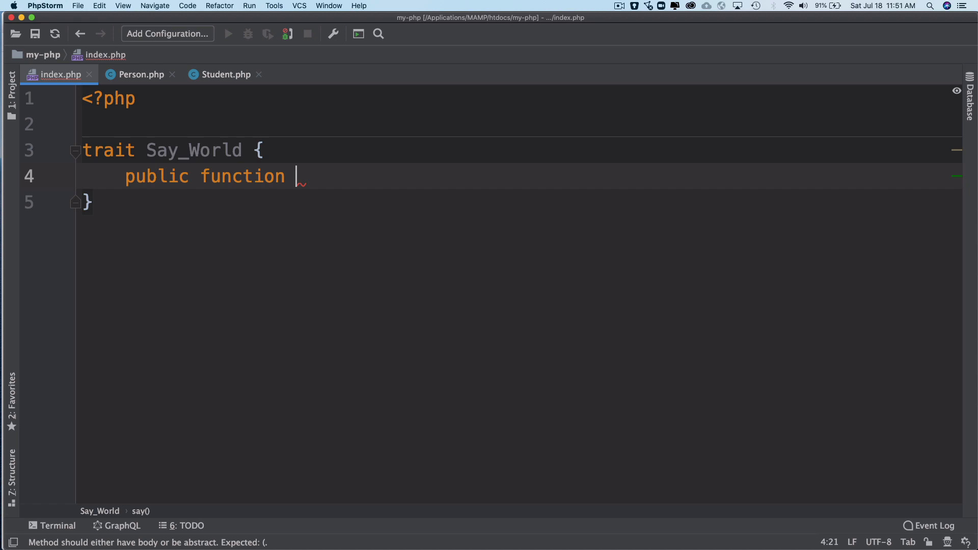
text(say_hello)
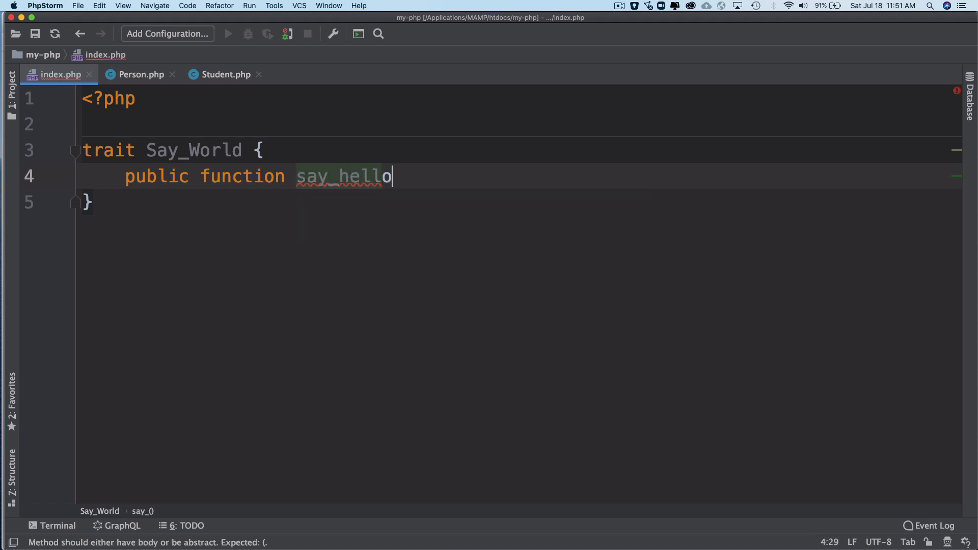
text(())
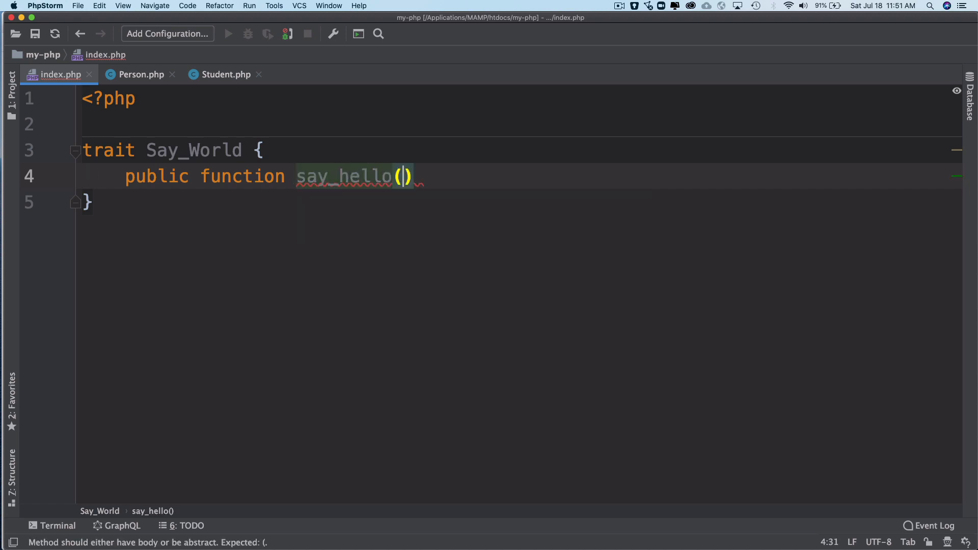
text({)
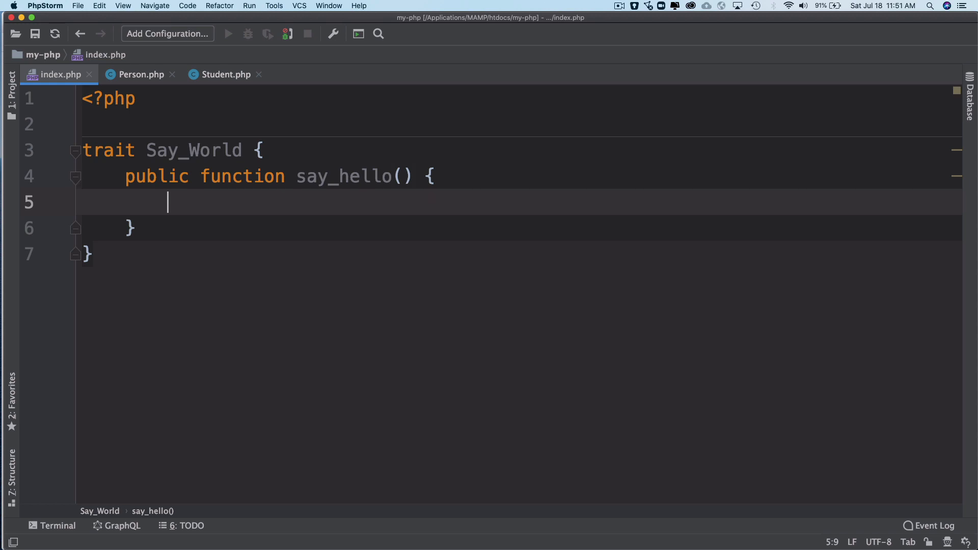
text(echo '')
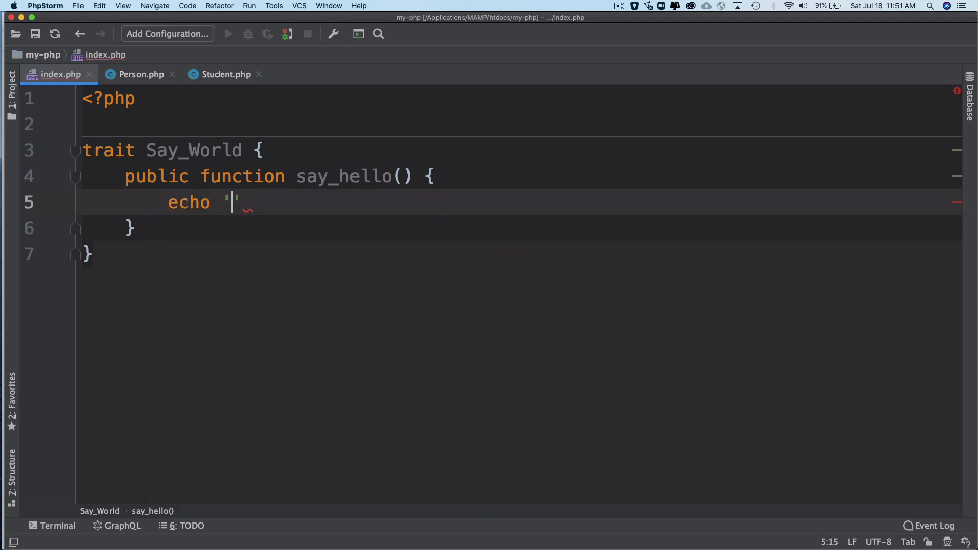
text(Her)
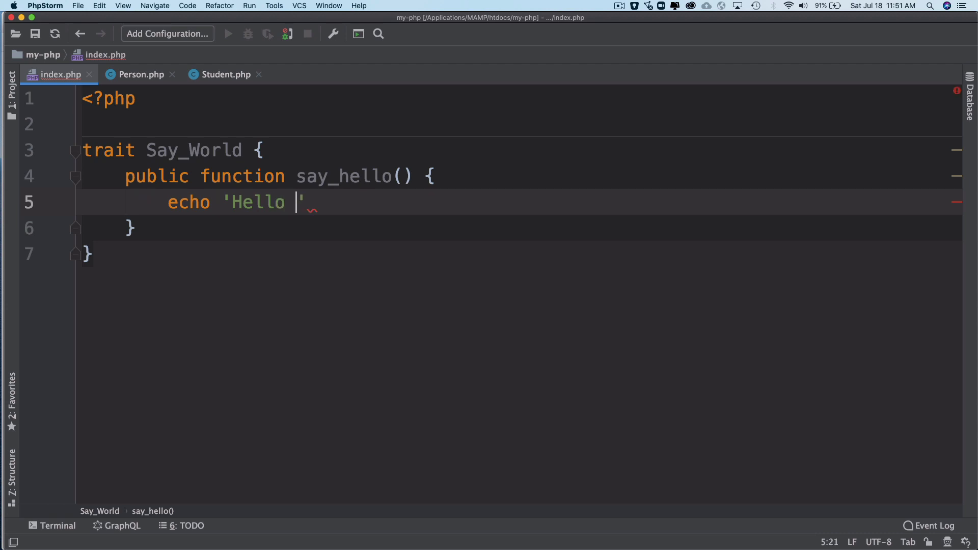
text(Trai)
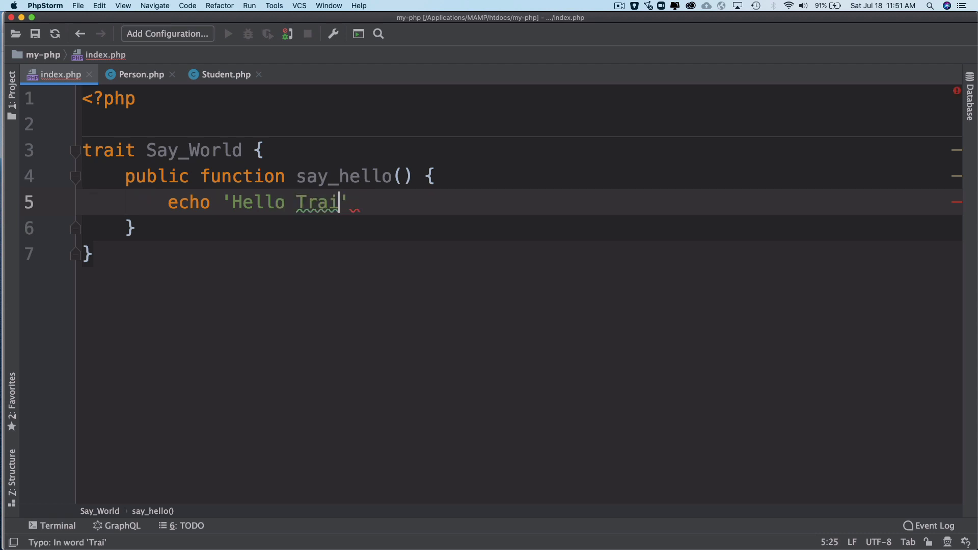
text(t;)
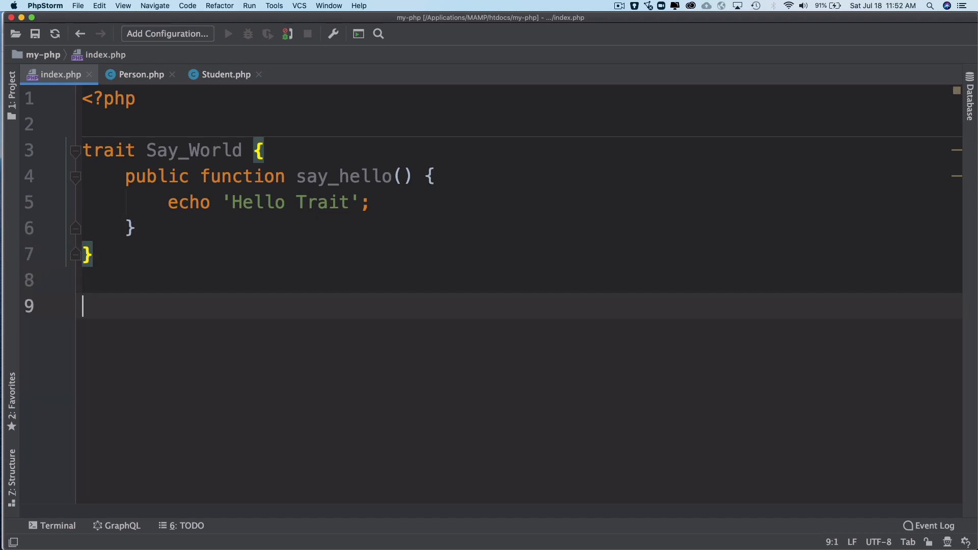
text(n)
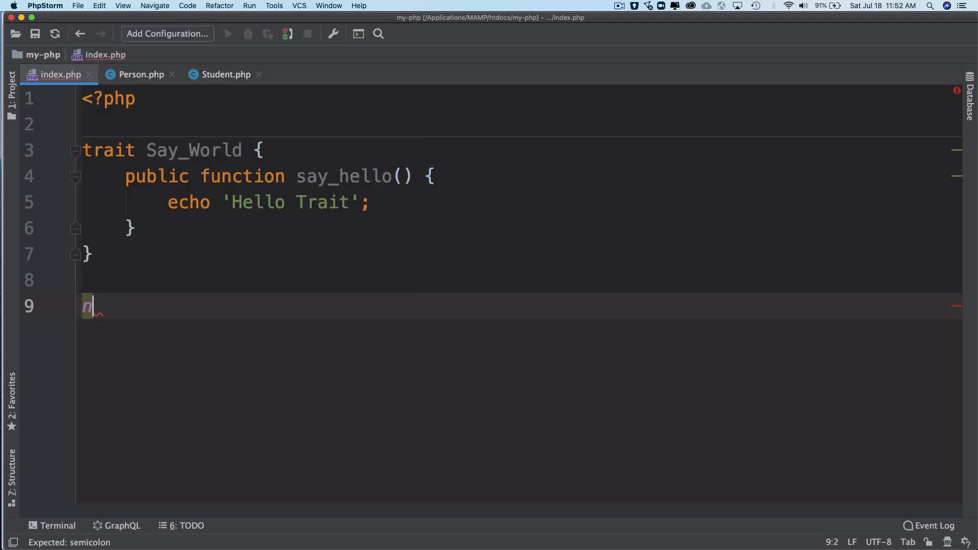
text(ew Say)
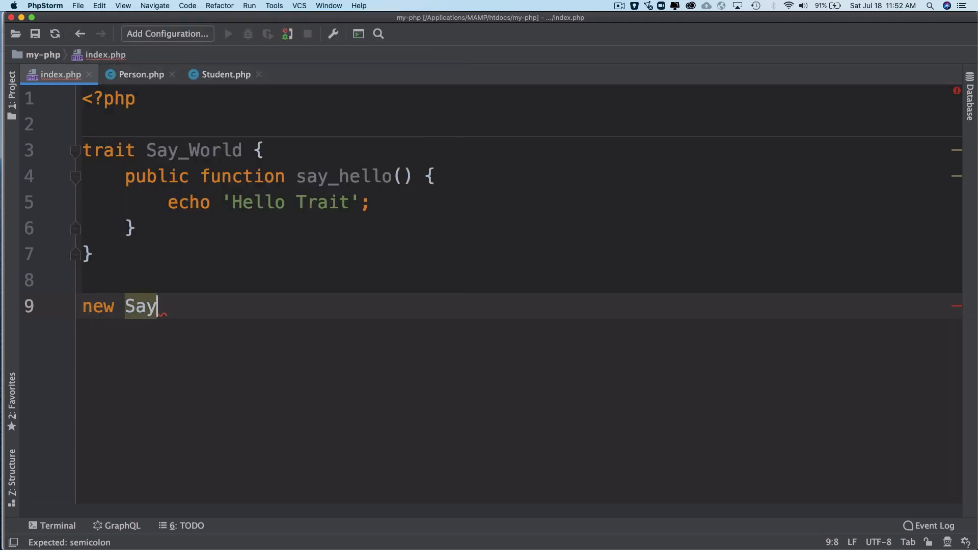
text(_Wo)
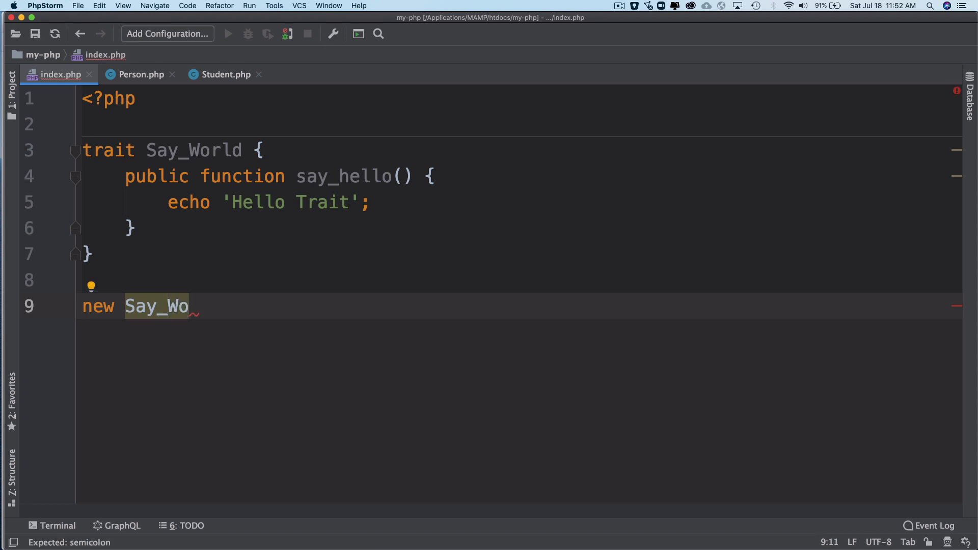
text(rld())
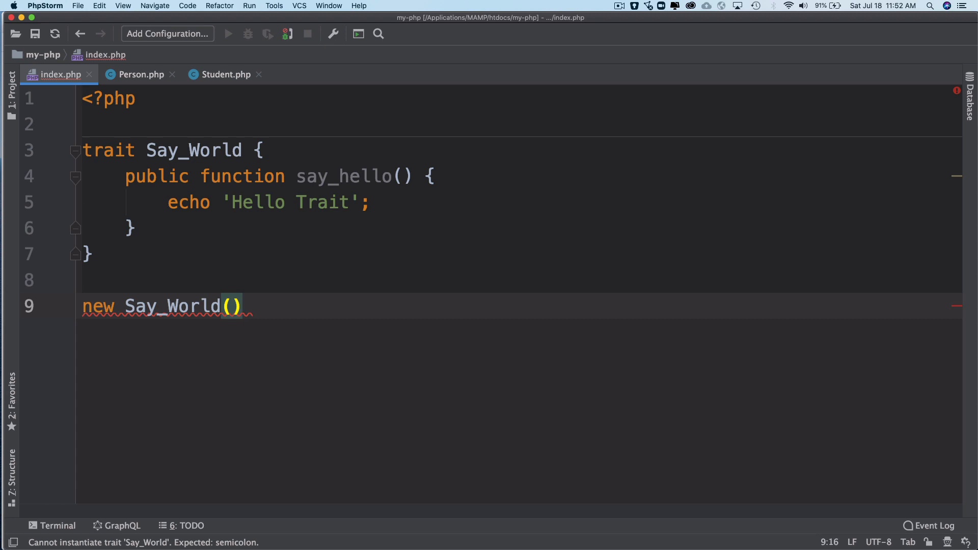
mouse_move(169, 306)
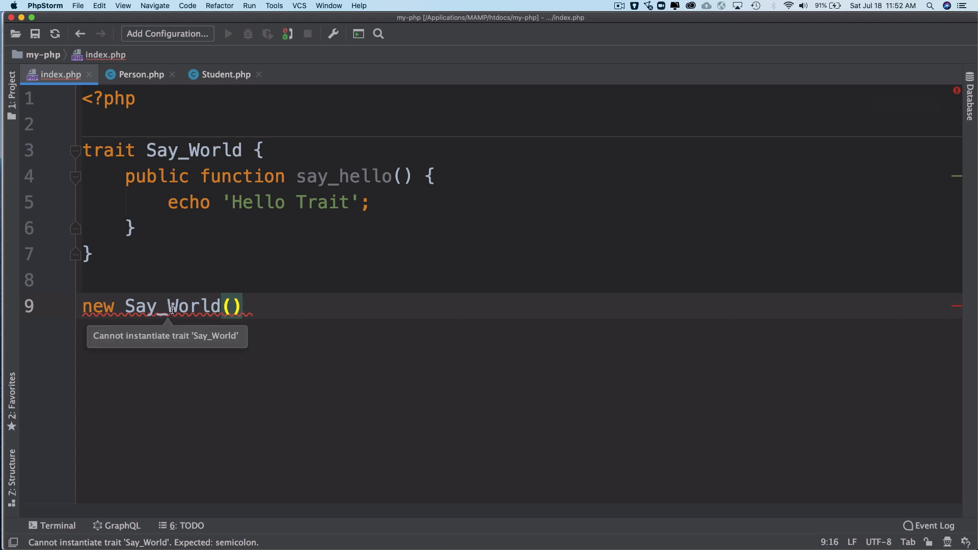
triple_click(162, 306)
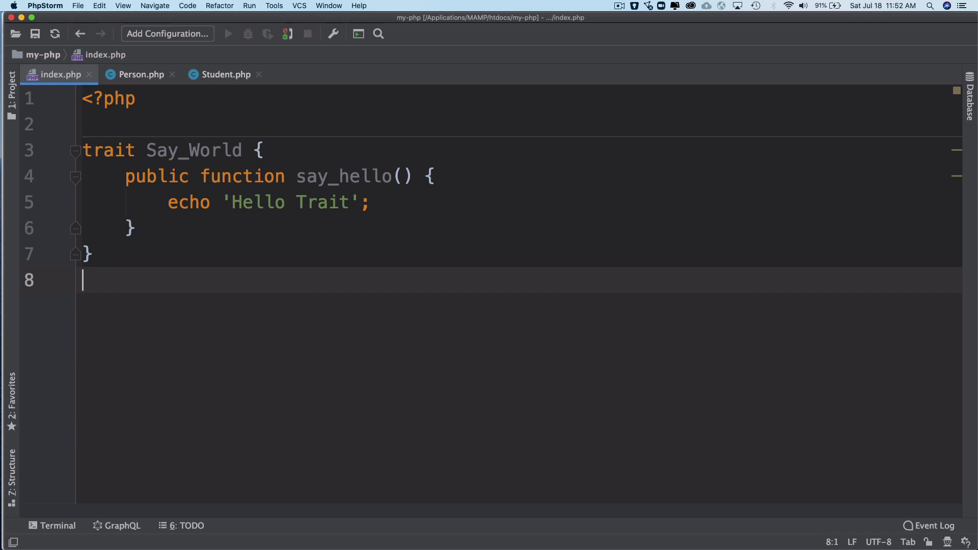
Write class Base containing 'use Say_World;' and remove the extra blank line.
text(c)
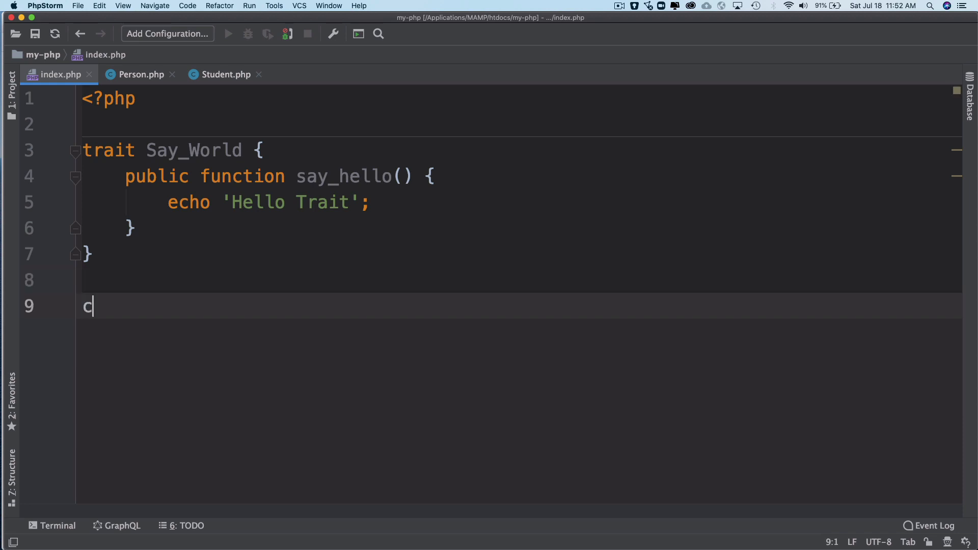
text(lass b)
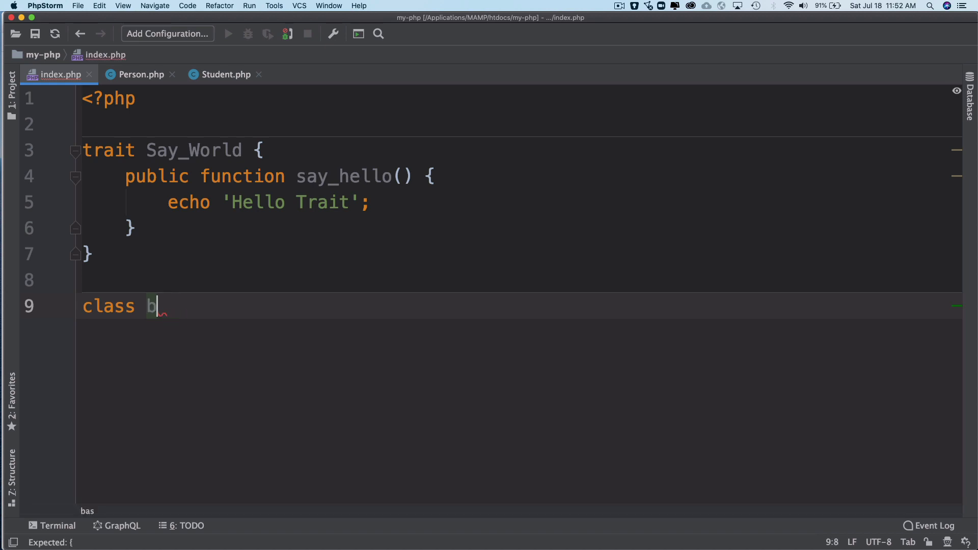
text(ase {)
text(use)
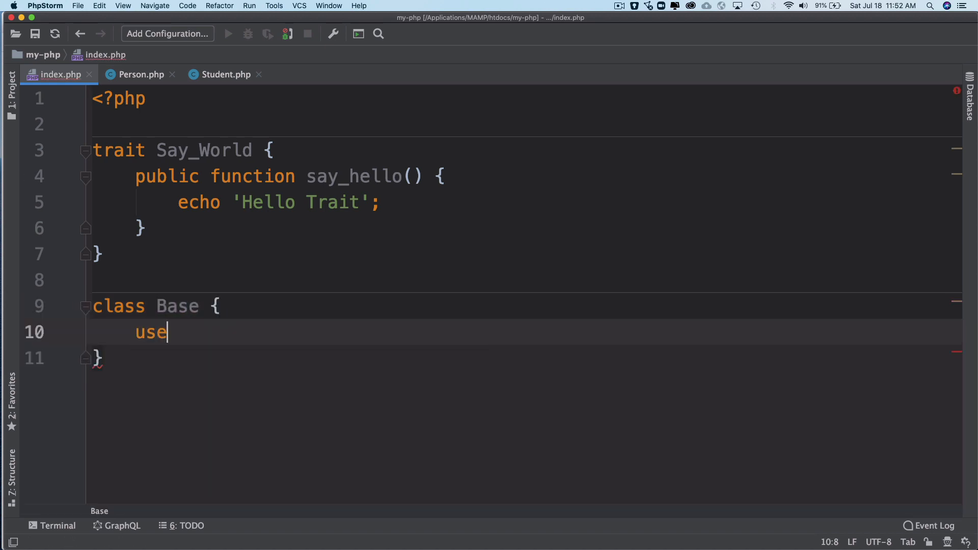
text(Say_World)
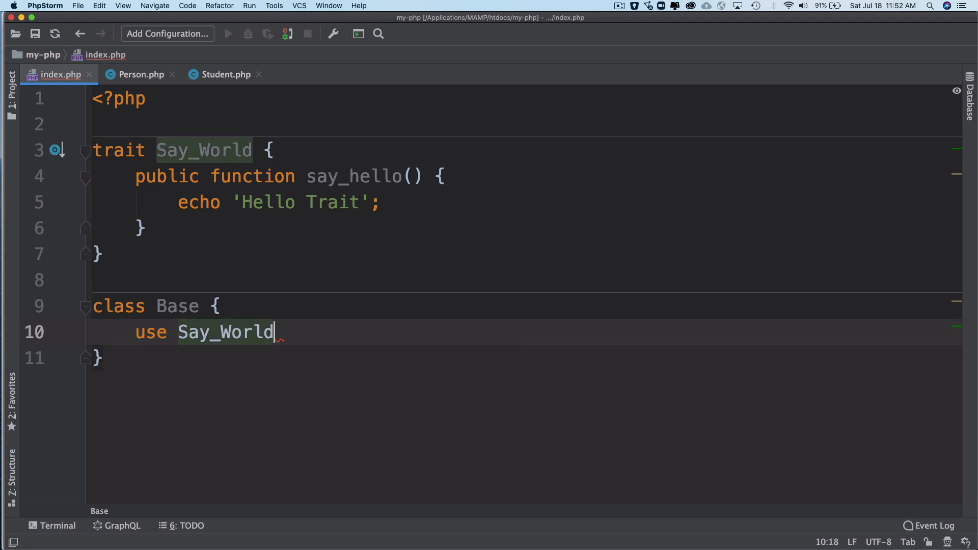
text(;)
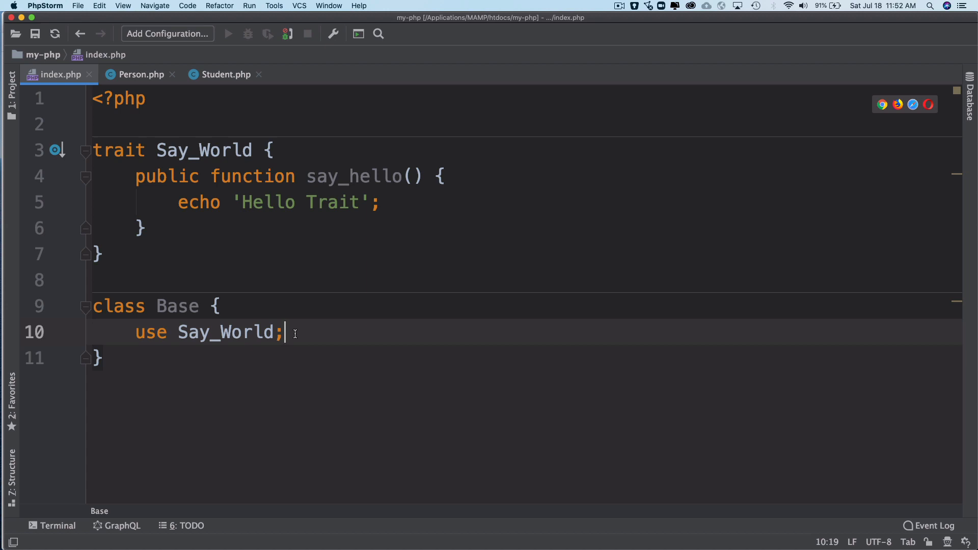
key(enter)
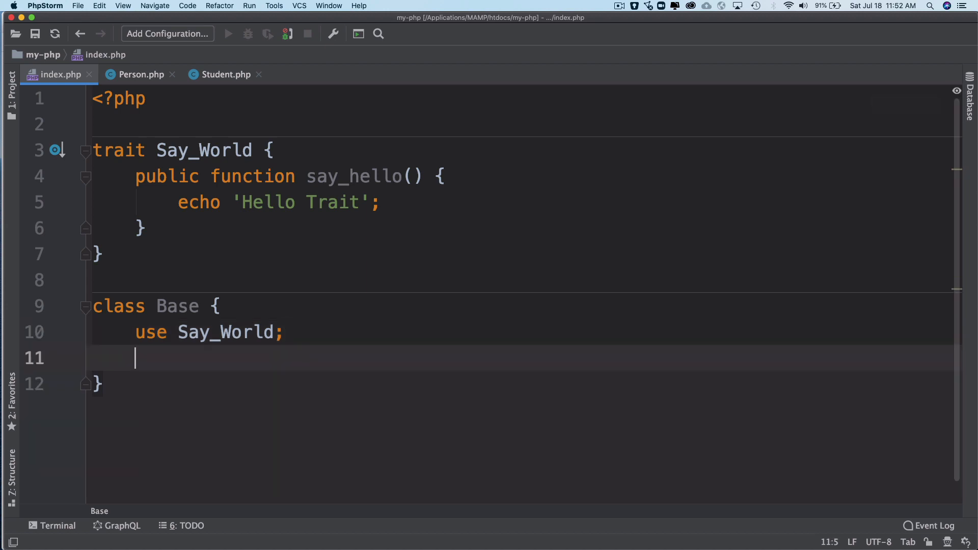
key(backspace)
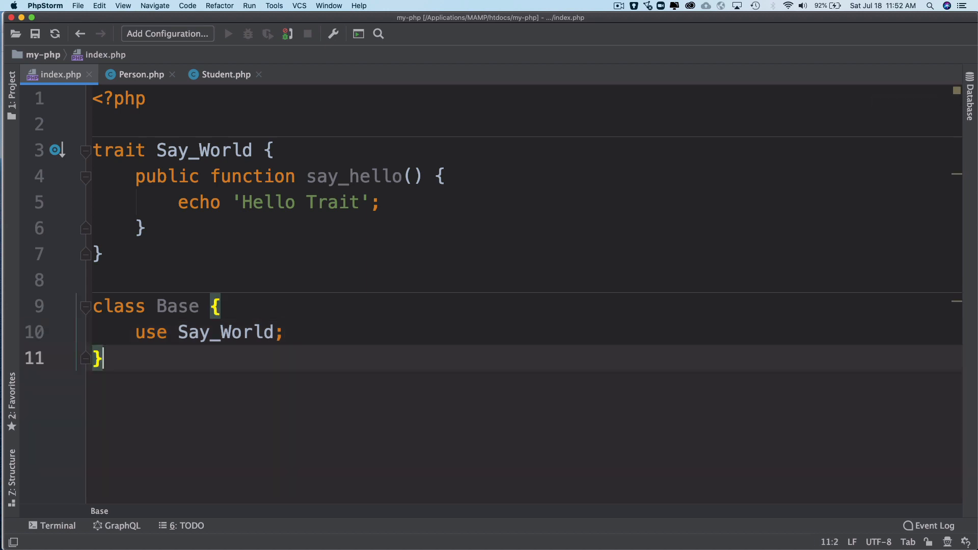
Generate an empty __construct() in Base with a placeholder // comment.
key(enter)
text(public function __construct() {)
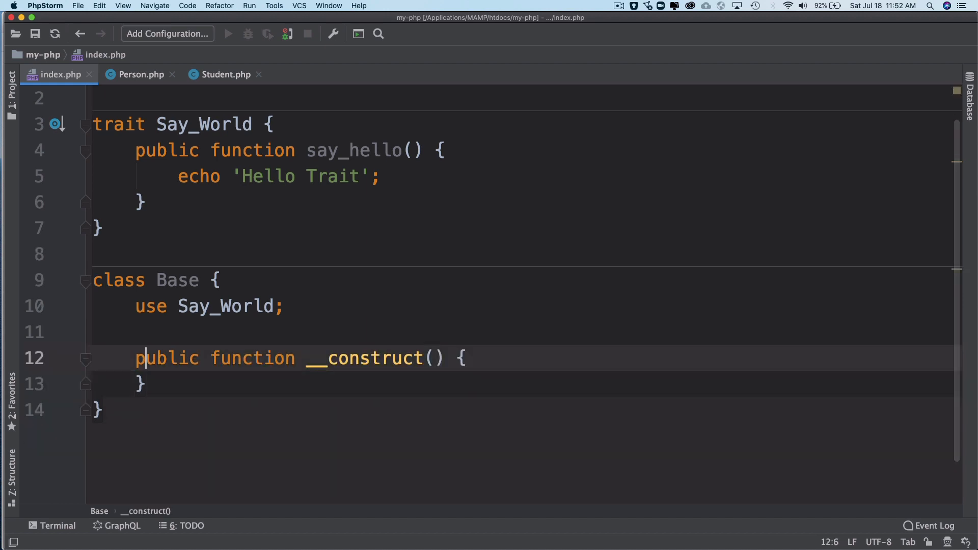
text(//)
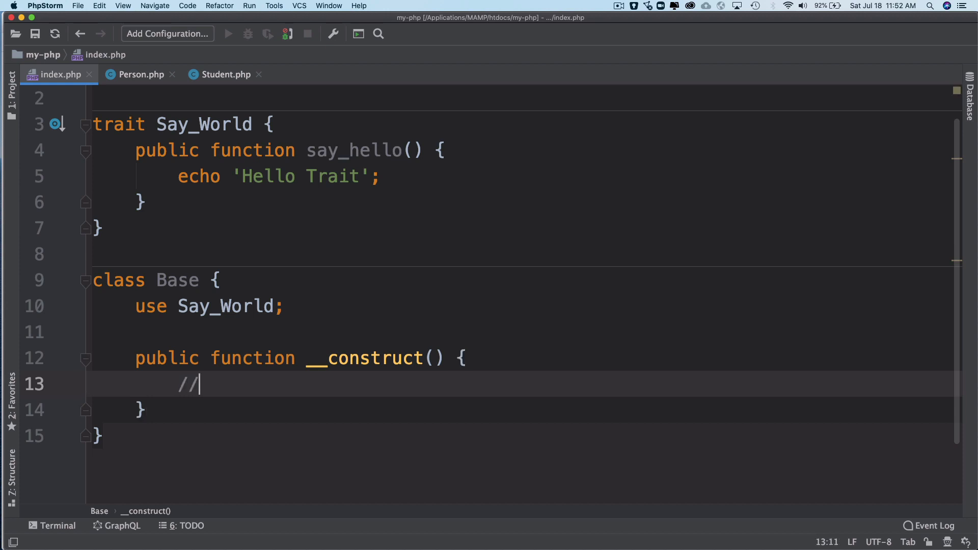
scroll(down, 3)
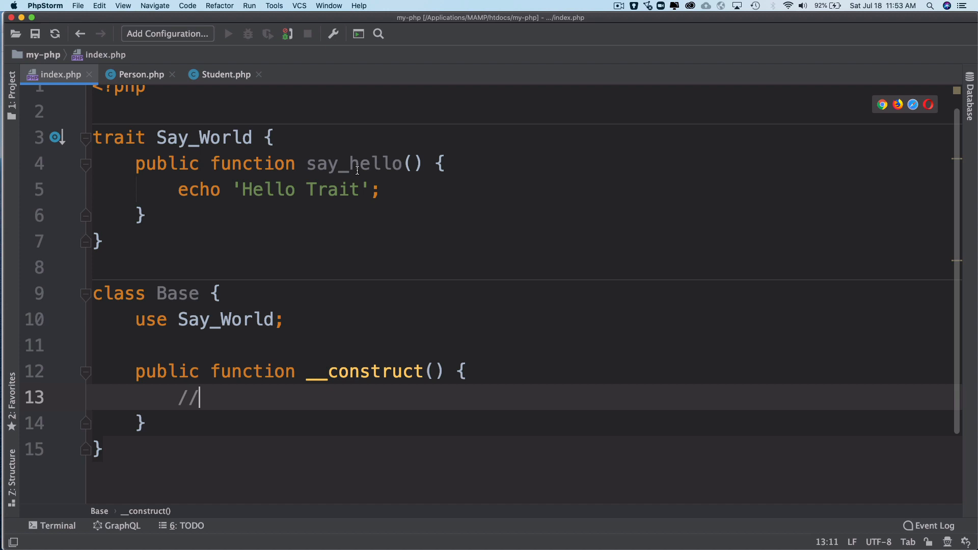
mouse_move(196, 304)
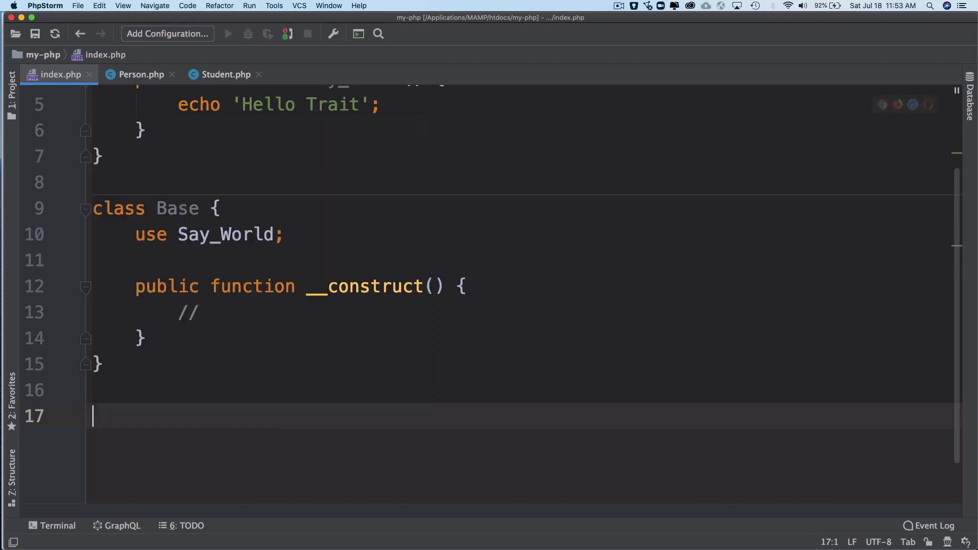
Add $base = new Base(); and a $base->say_hello(); call below the class.
text($base)
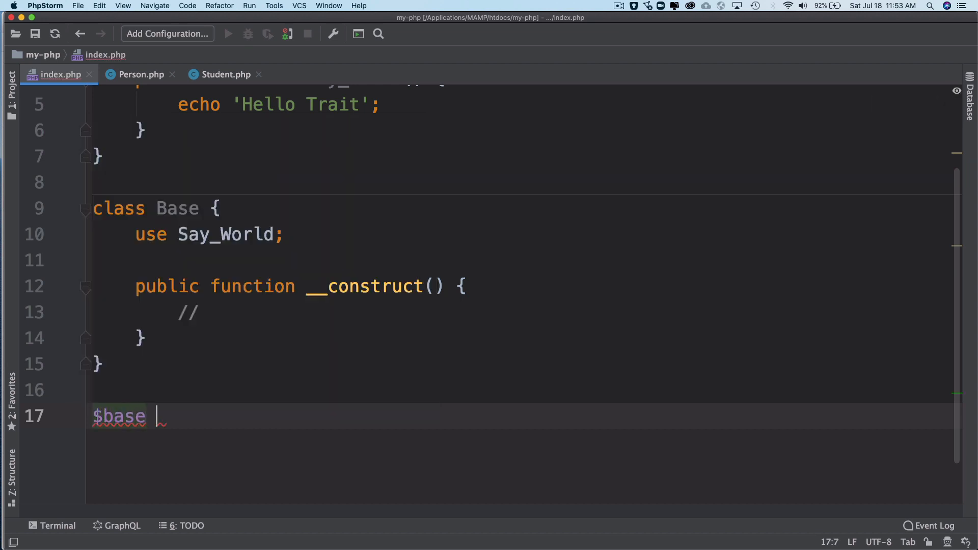
text(= Base)
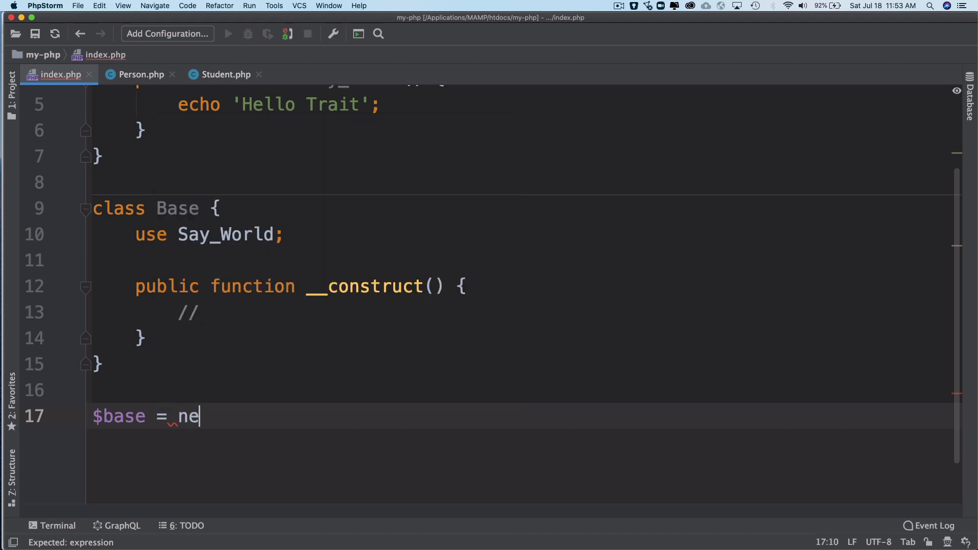
text(w Ba)
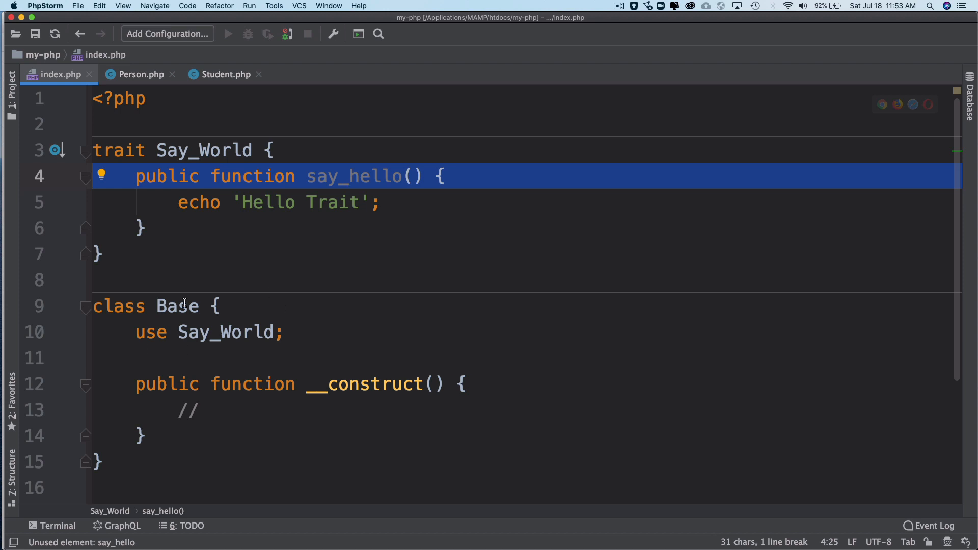
double_click(225, 332)
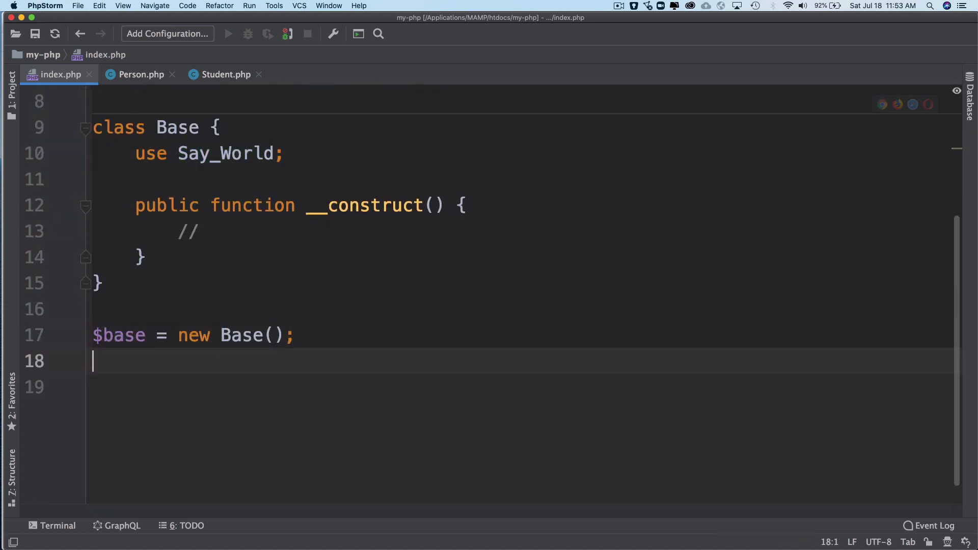
text($base->say_hello();)
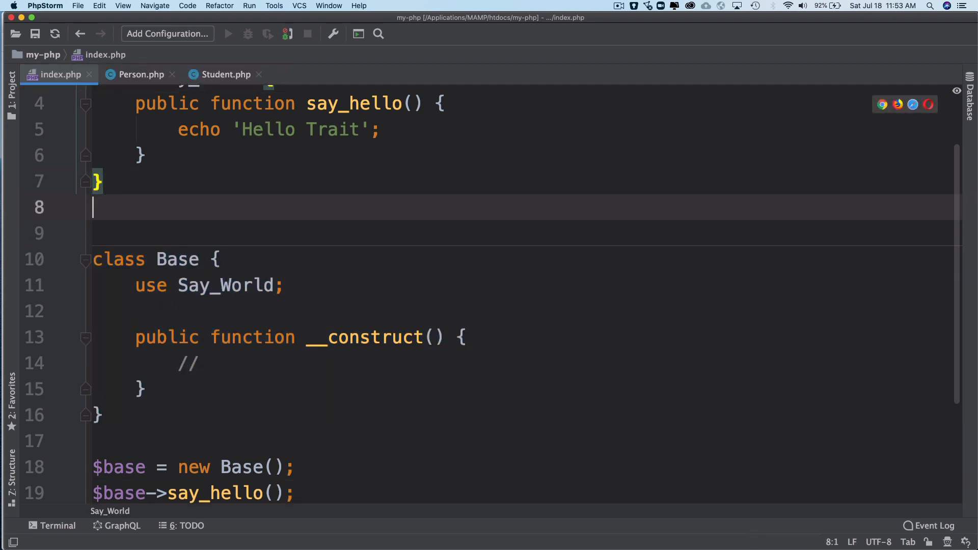
Declare class Teacher above Base, correcting a mistyped Student name.
text(class)
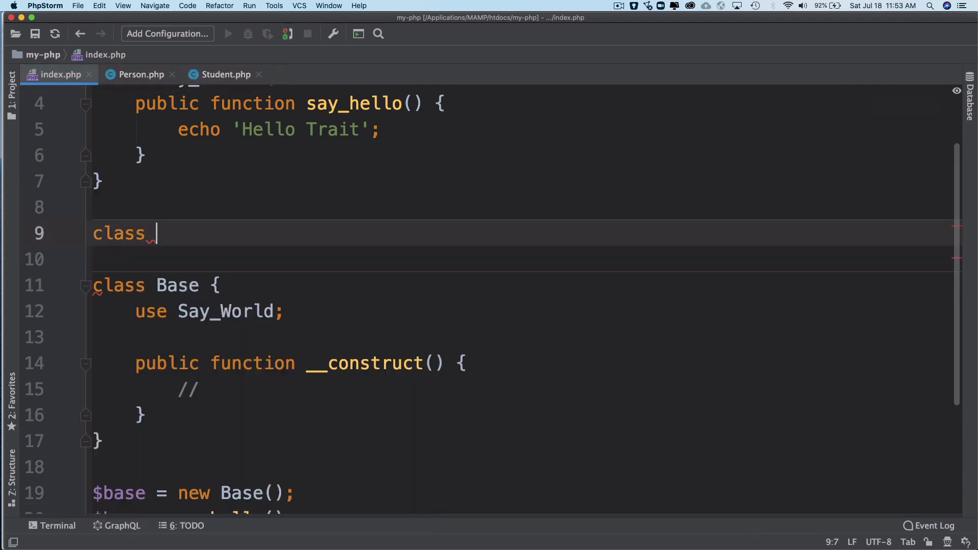
text(Studen)
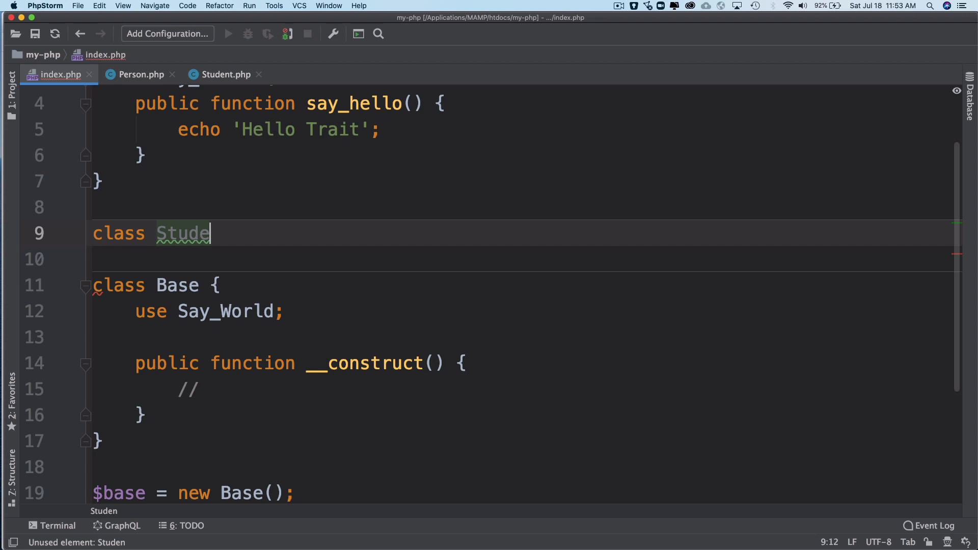
key(Backspace)
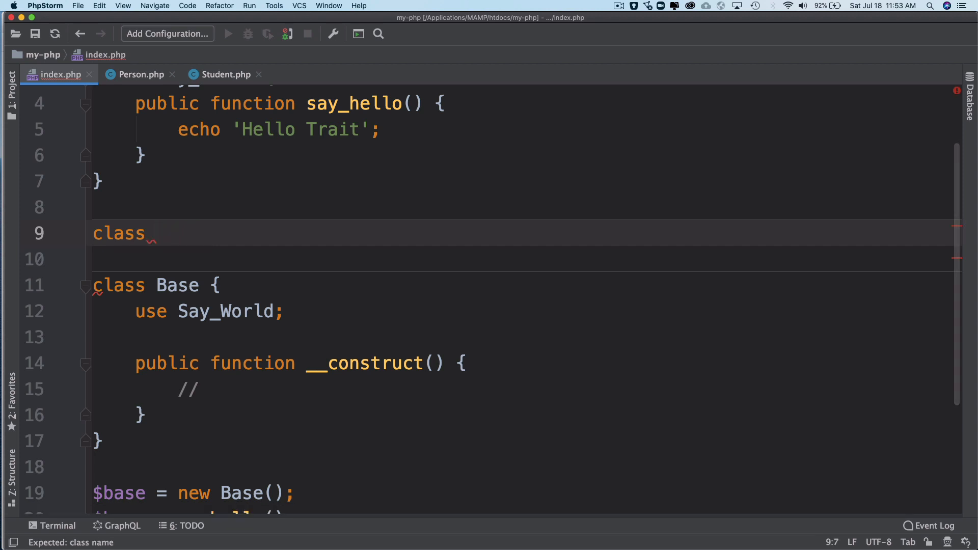
text(Teacher)
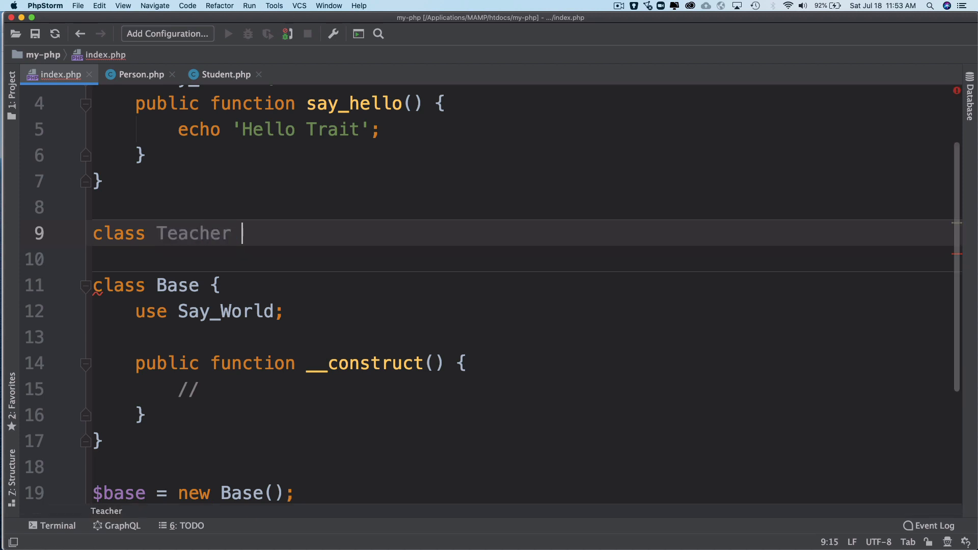
text({)
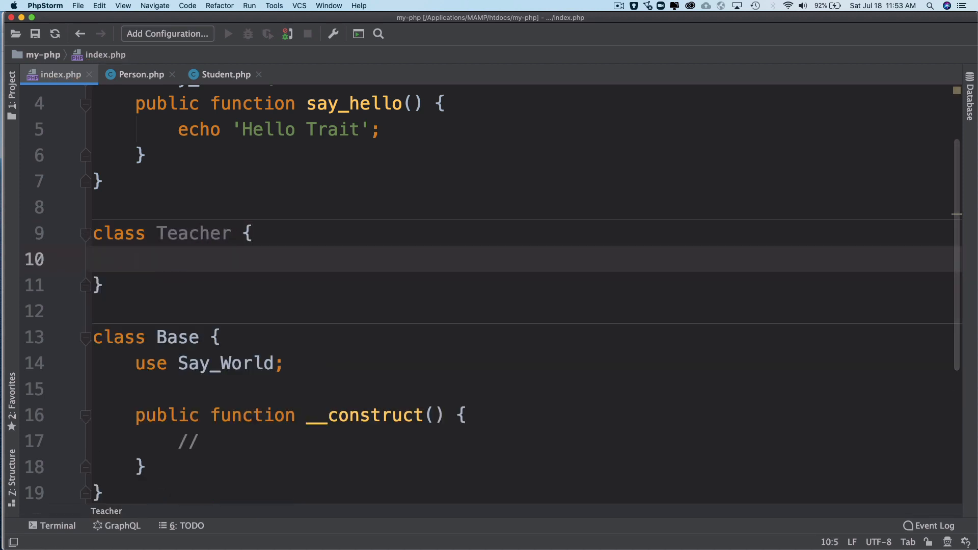
Give Teacher a public say_name method that echoes 'Teacher'.
text(public u)
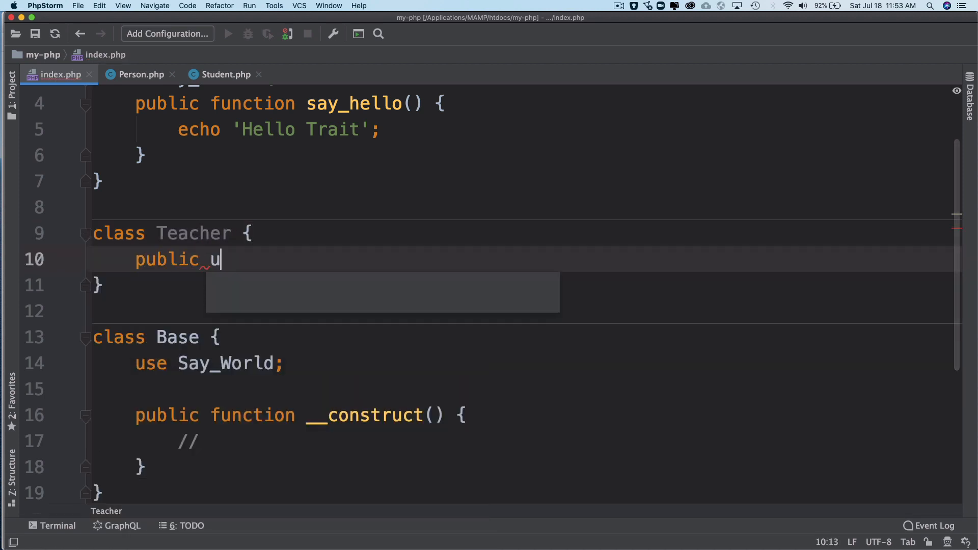
text(function)
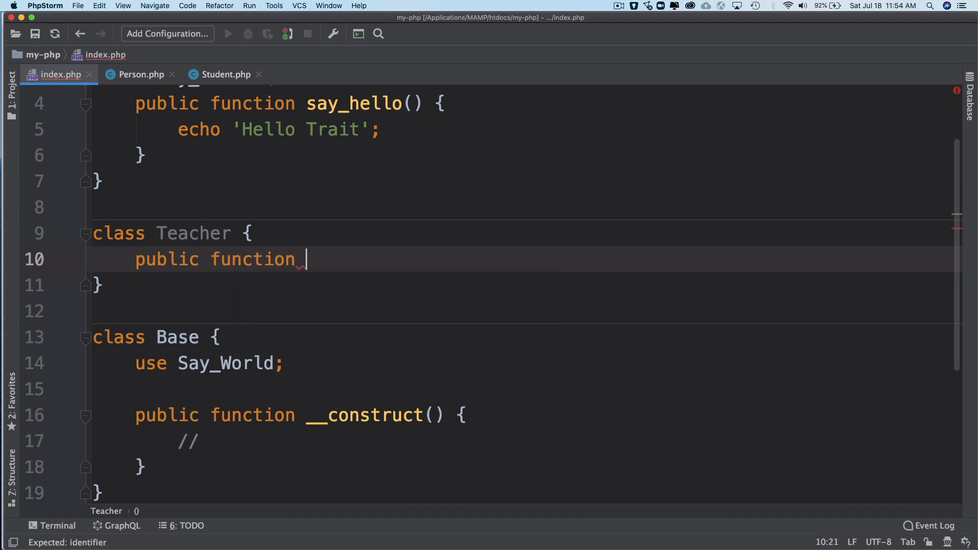
text(say)
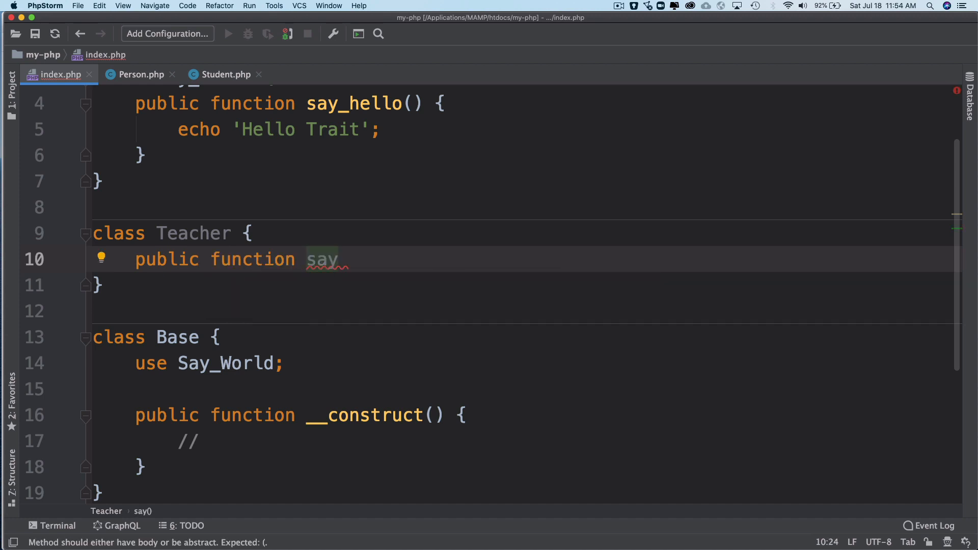
text(_name() {)
text(echo ')
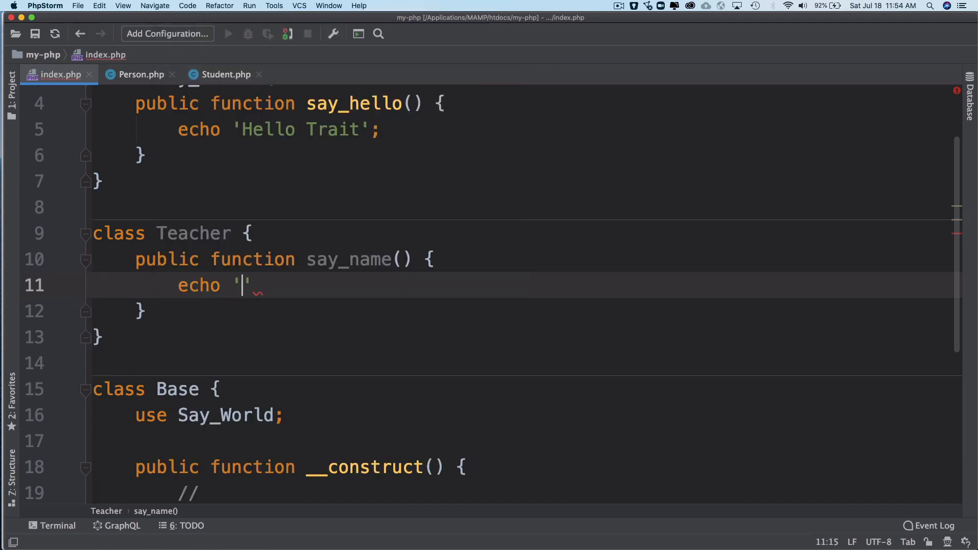
text(Teacher)
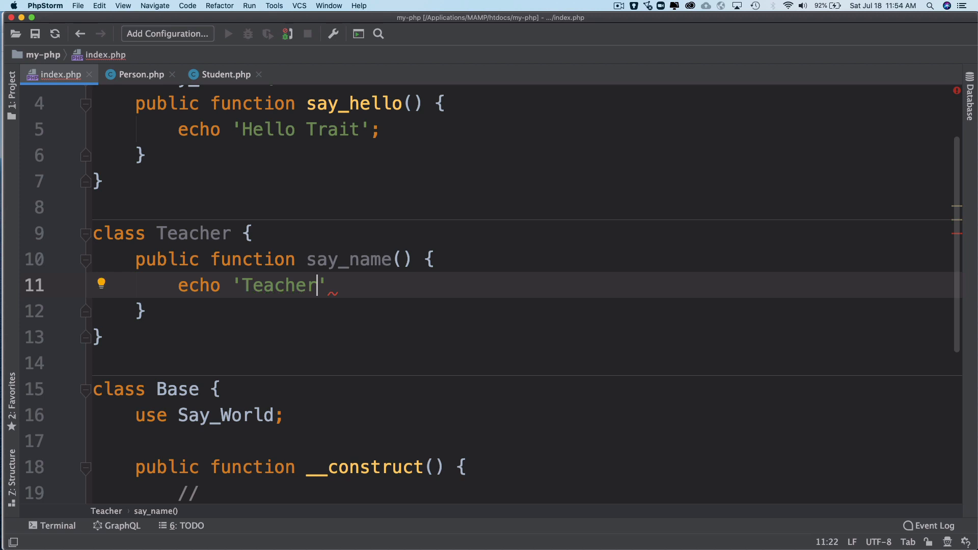
text(;)
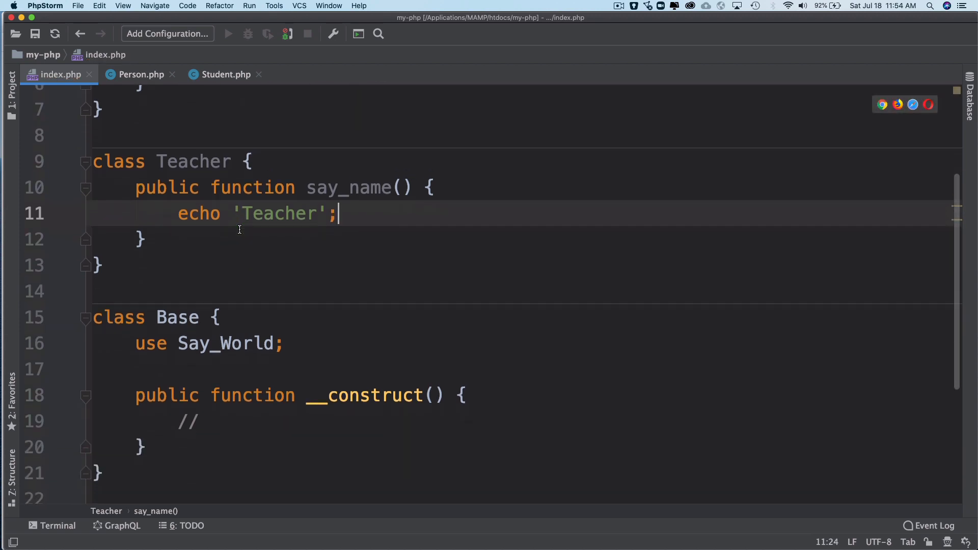
click(154, 317)
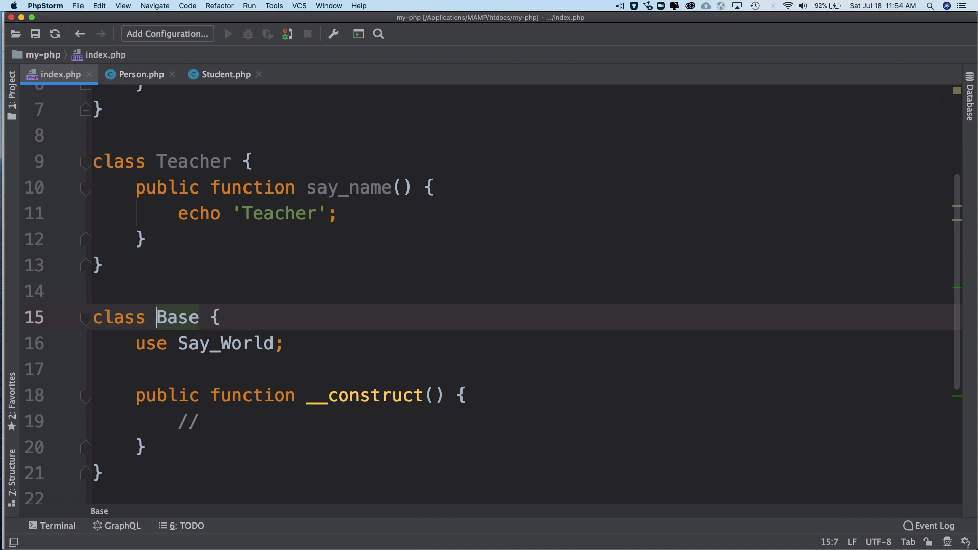
click(217, 317)
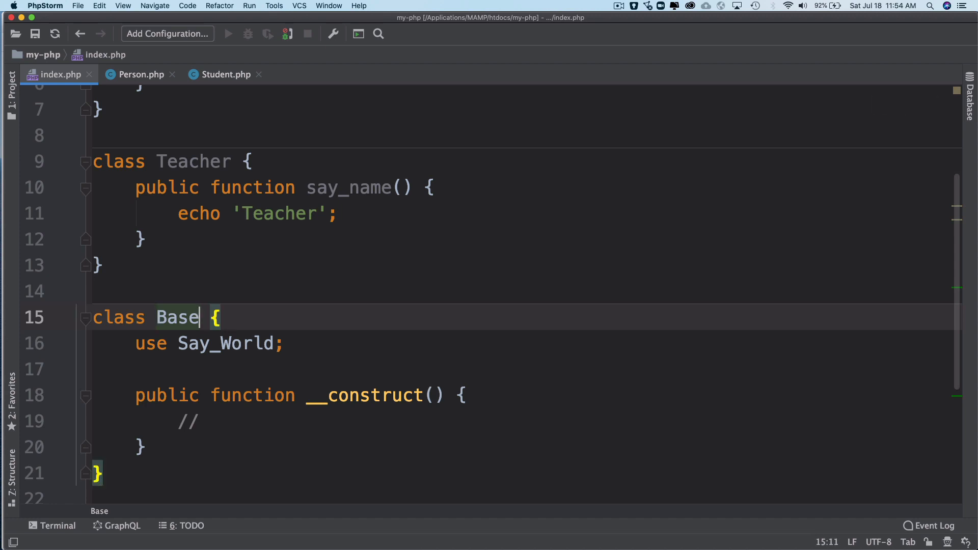
Add 'extends Teacher' to class Base and a $base->say_name(); call after say_hello.
text(extends Teacher)
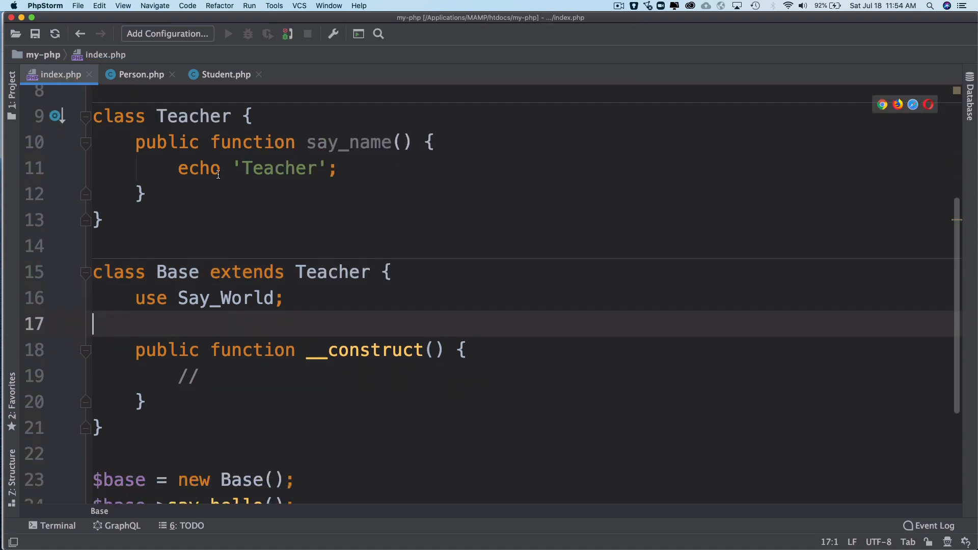
scroll(down, 3)
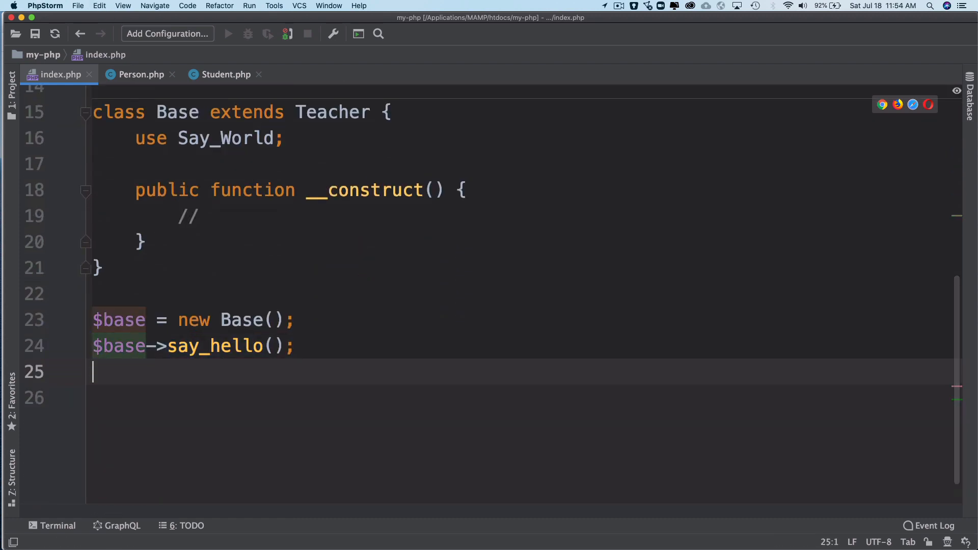
text($base->saye();)
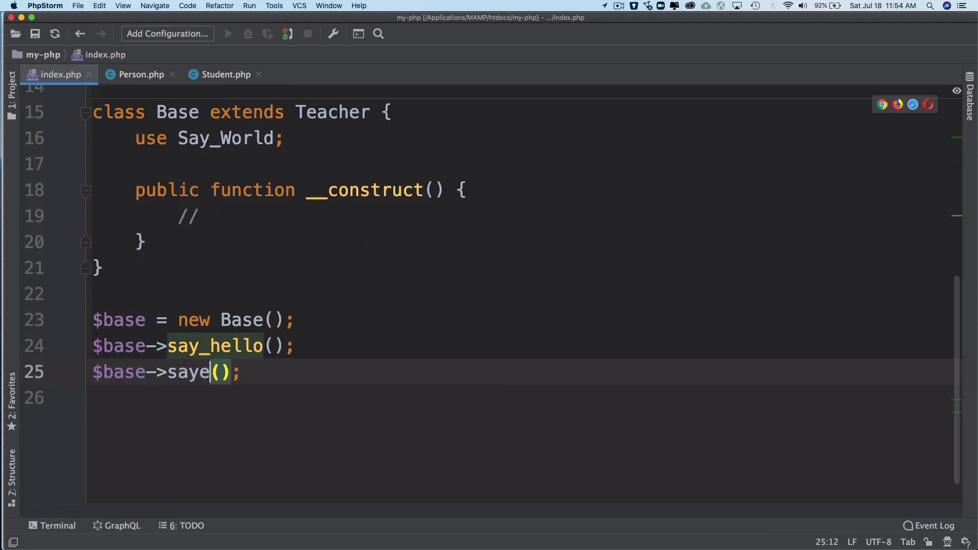
text(_name)
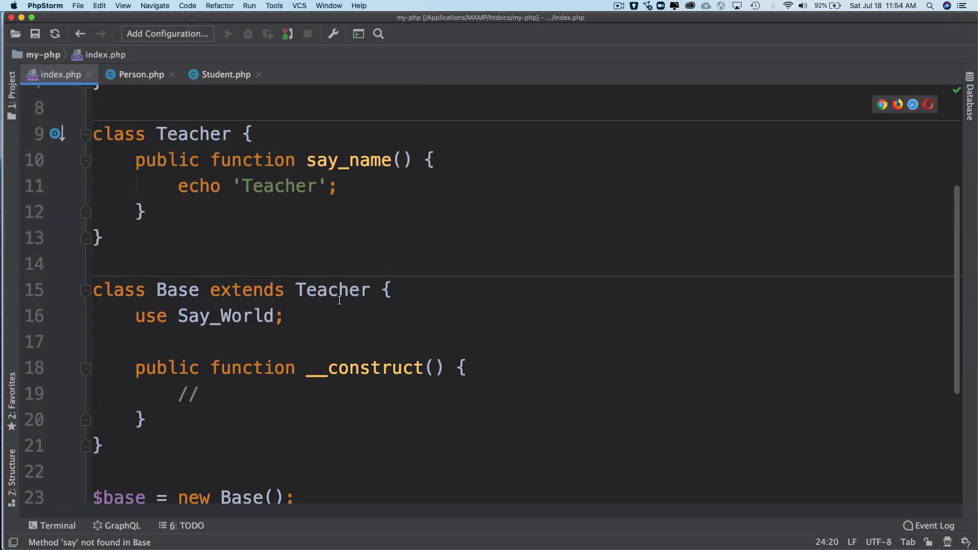
double_click(178, 289)
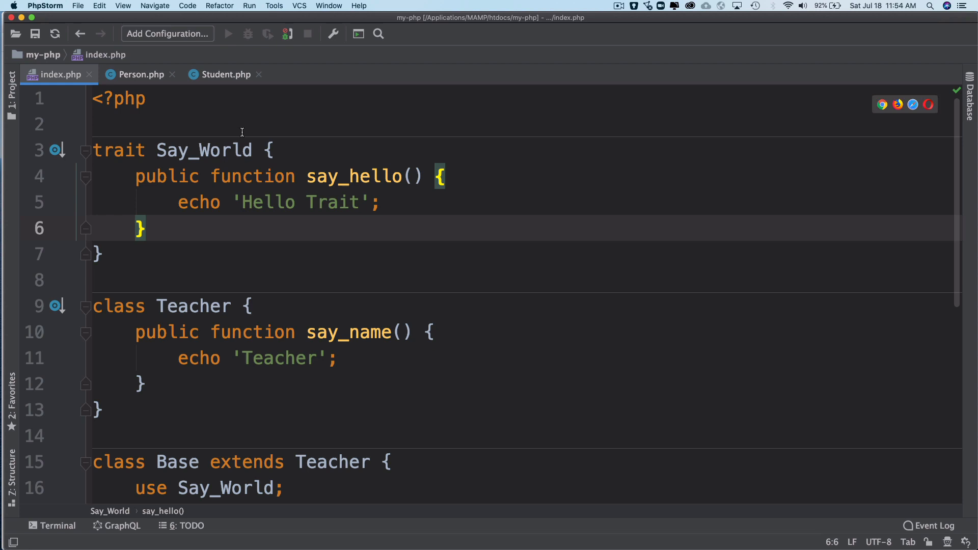
scroll(down, 3)
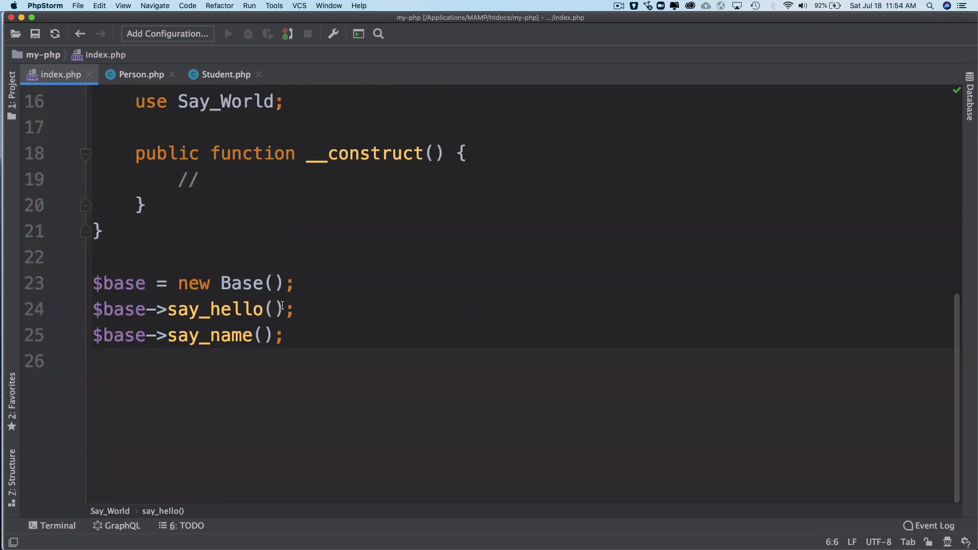
mouse_move(403, 528)
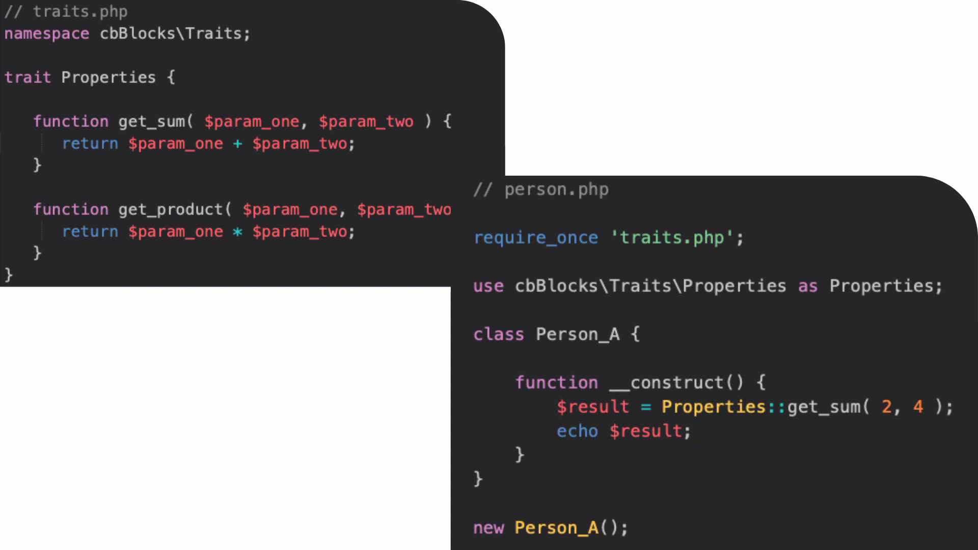
mouse_move(130, 89)
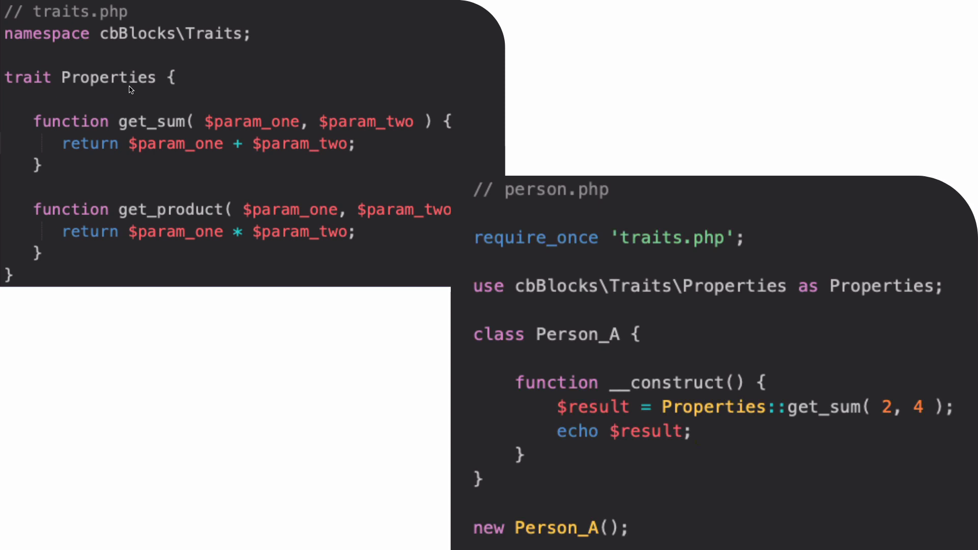
mouse_move(847, 421)
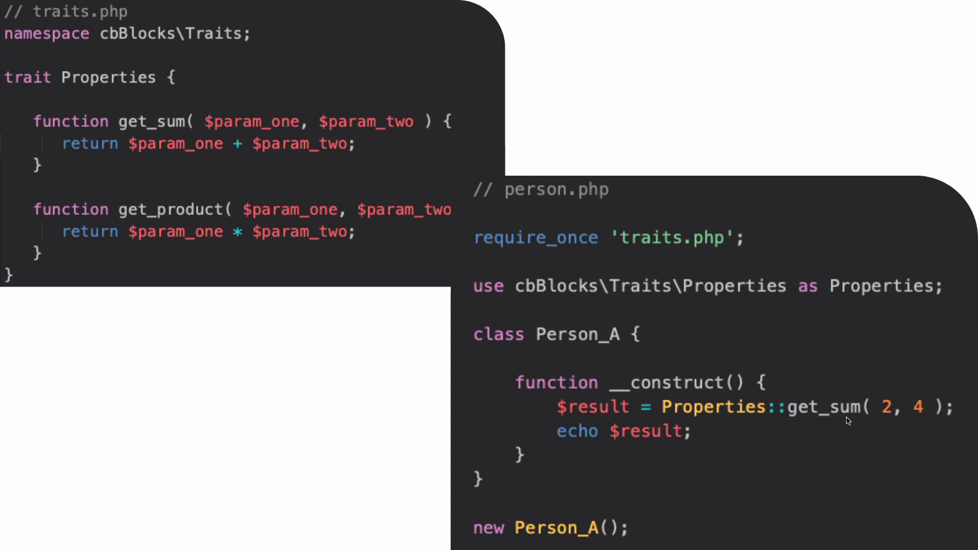
mouse_move(862, 416)
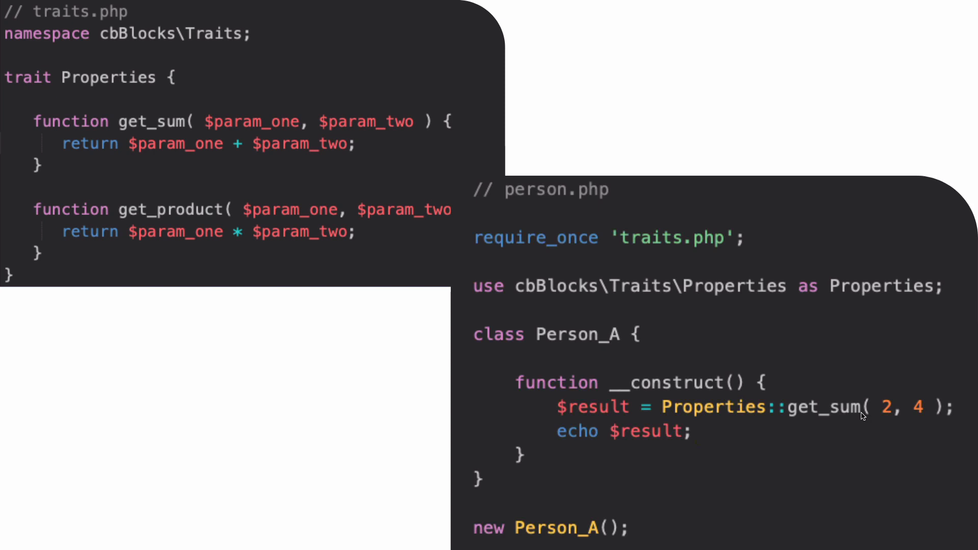
mouse_move(839, 407)
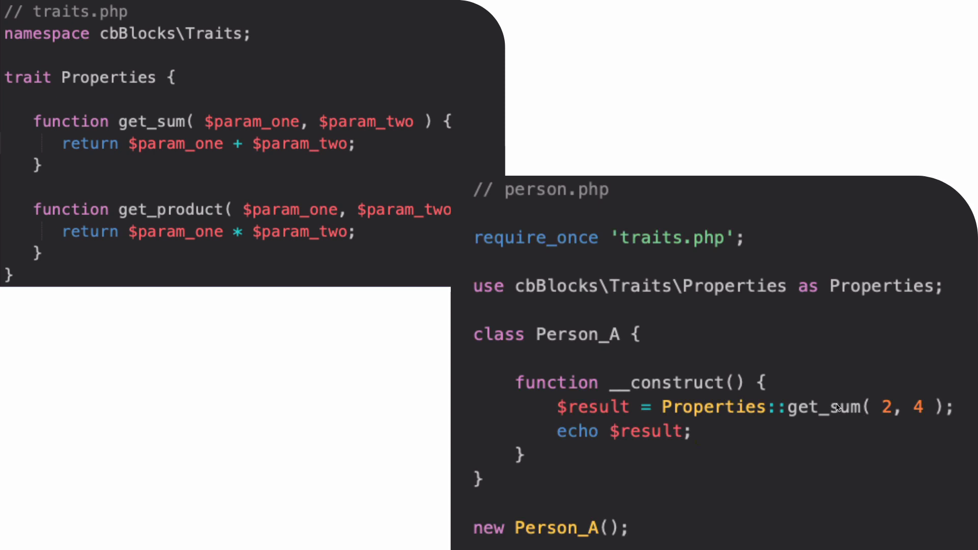